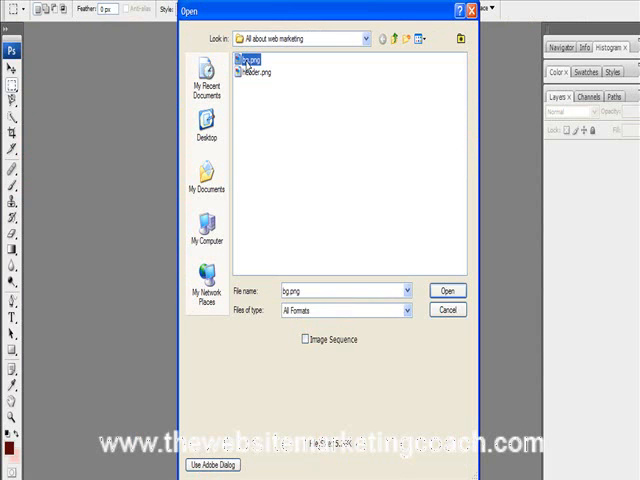
Open header.png and bg.png from the web marketing folder
left_click(258, 72)
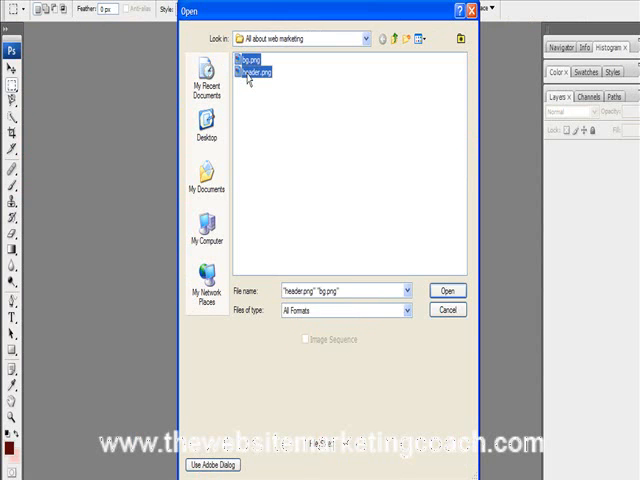
left_click(448, 290)
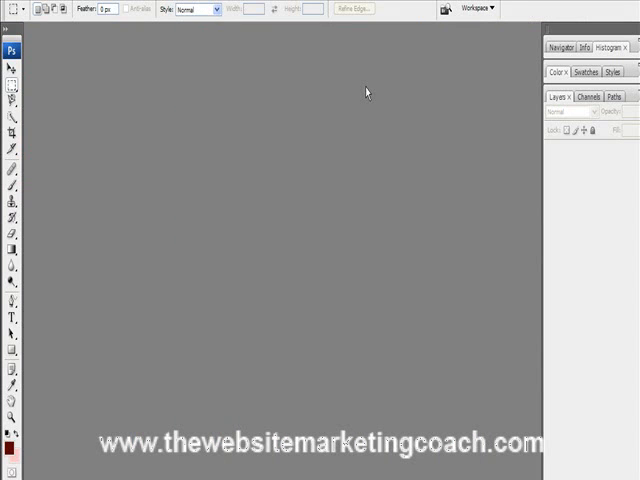
mouse_move(370, 90)
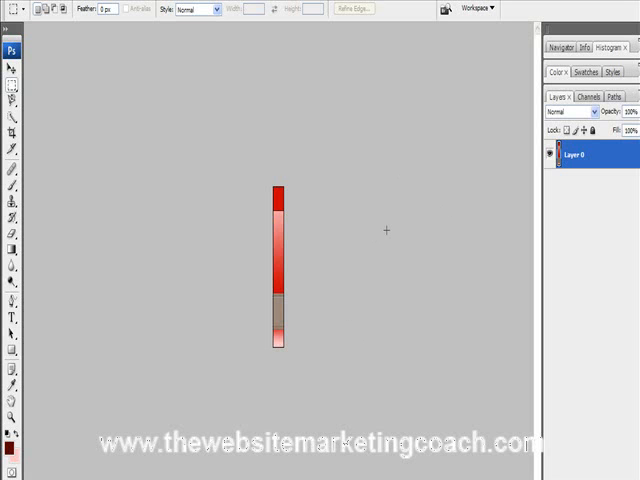
mouse_move(388, 234)
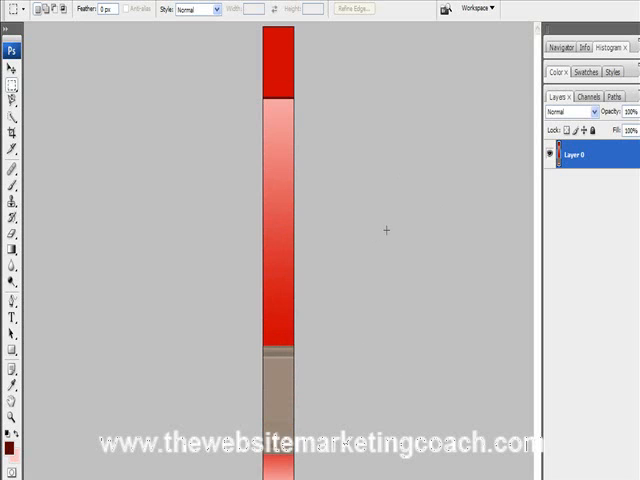
mouse_move(358, 196)
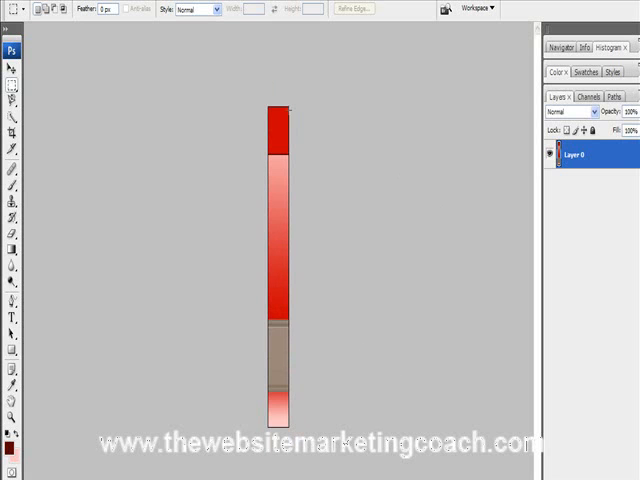
mouse_move(210, 156)
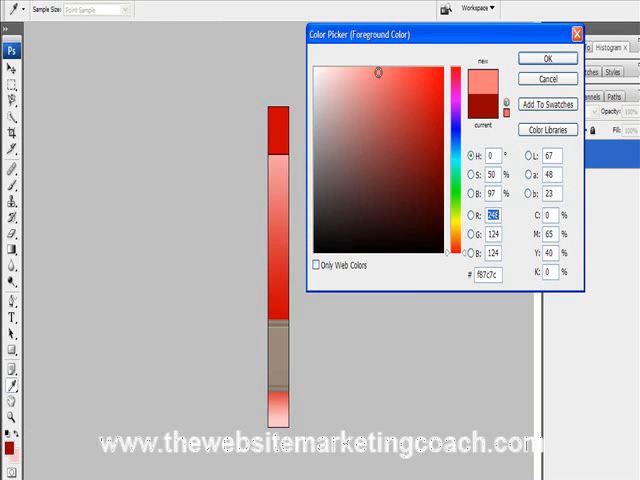
Pick a darker red foreground colour and fill the selected top block with it
left_click(354, 74)
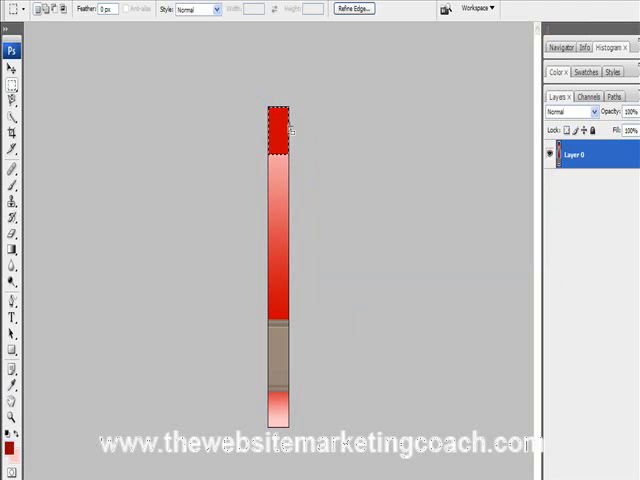
right_click(280, 136)
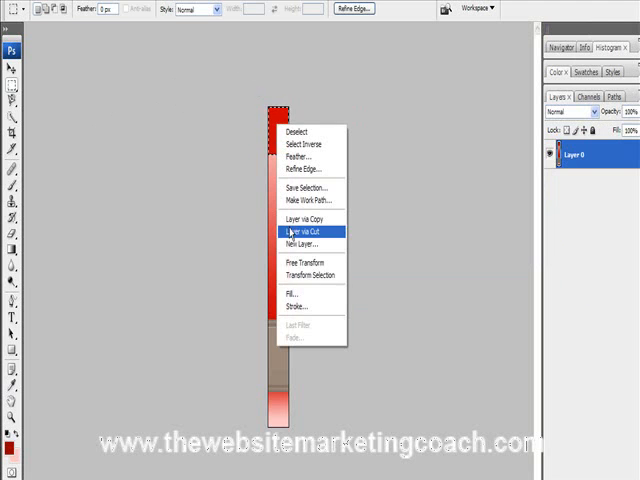
left_click(292, 294)
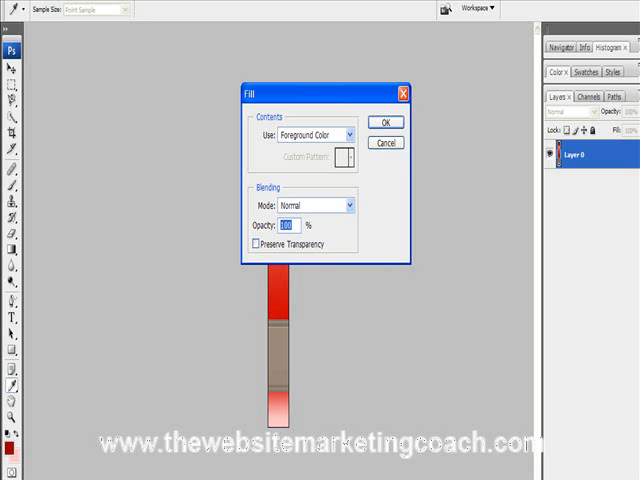
mouse_move(390, 160)
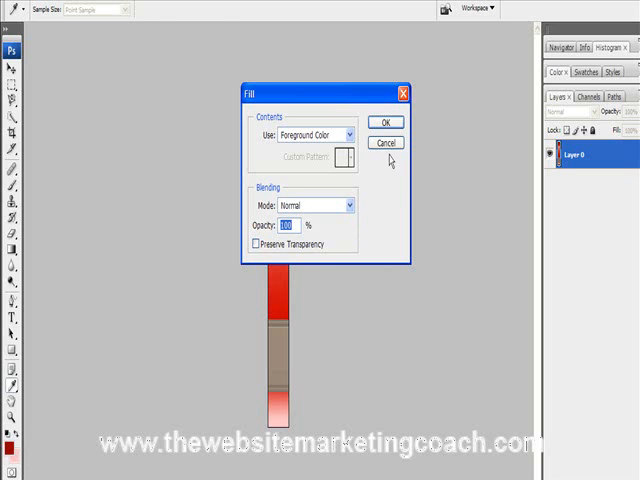
left_click(386, 120)
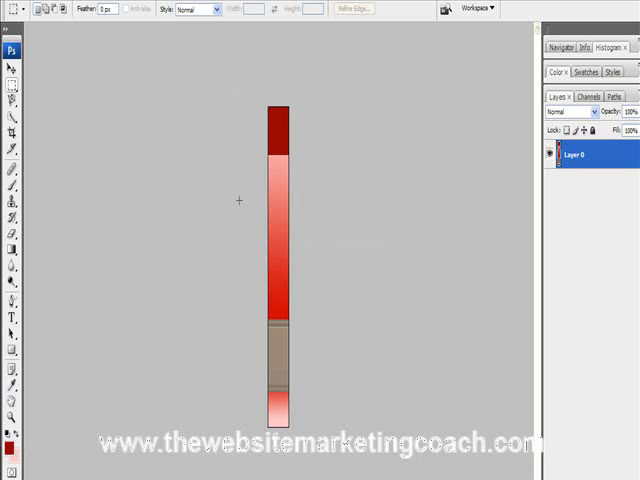
mouse_move(262, 152)
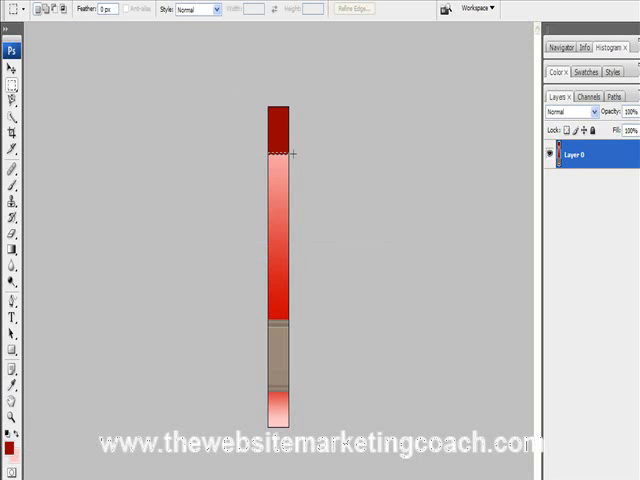
mouse_move(310, 154)
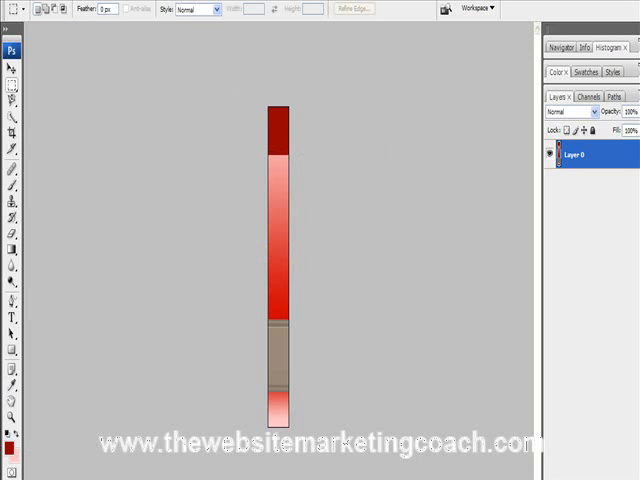
mouse_move(366, 136)
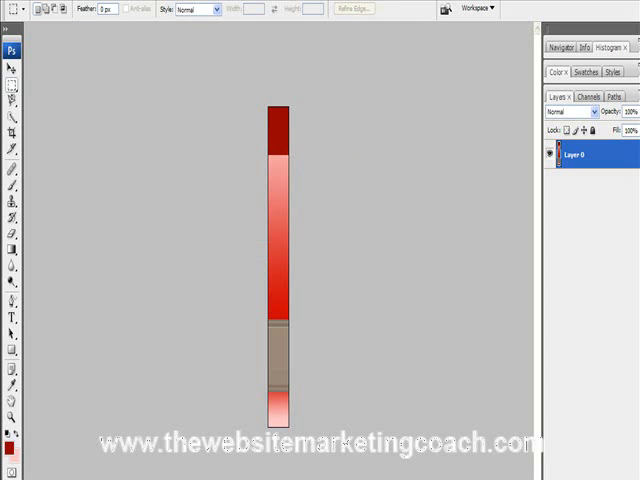
Reselect the top block and fill it again with the dark red foreground colour
left_click(40, 8)
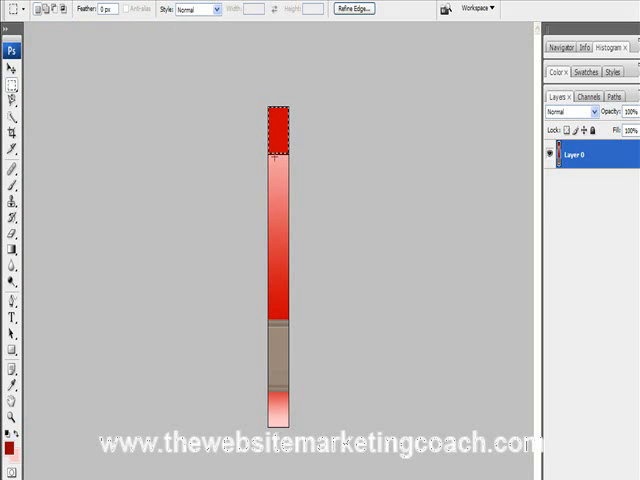
right_click(280, 160)
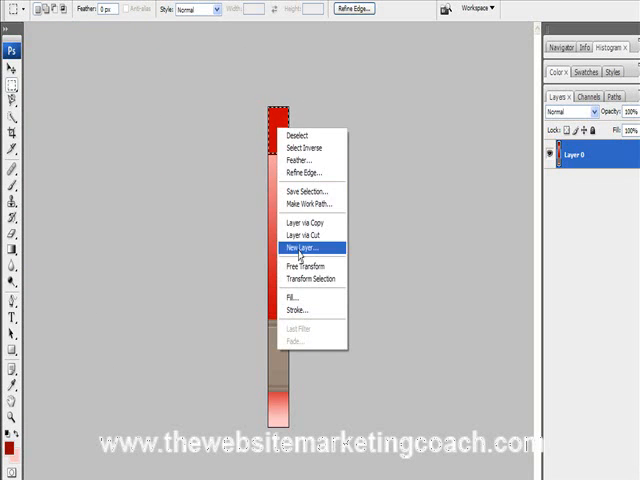
left_click(292, 298)
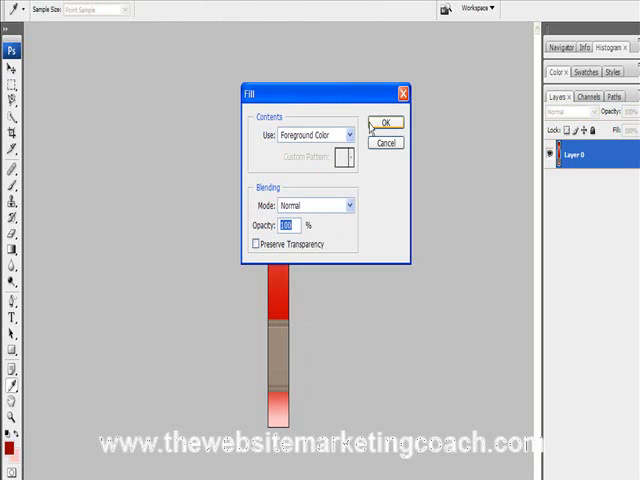
left_click(384, 122)
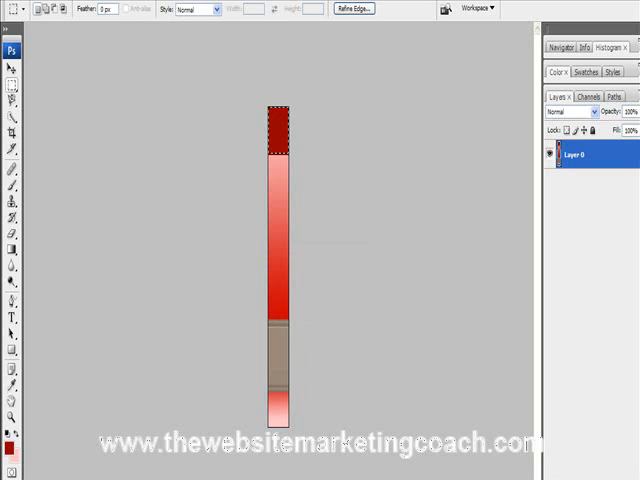
mouse_move(254, 160)
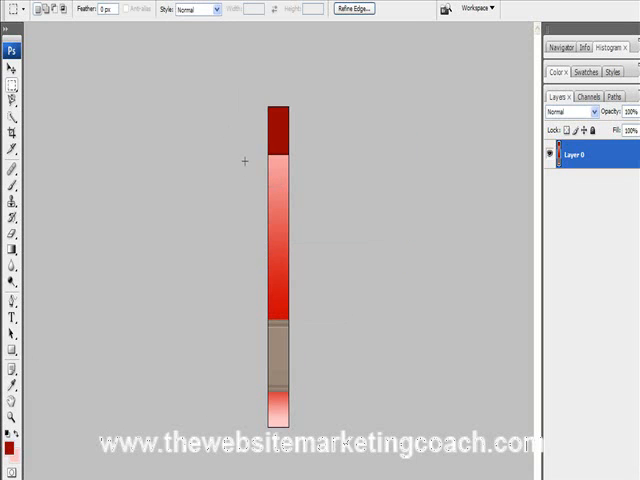
Marquee-select the middle gradient section of the red bar after a few attempts
left_click_drag(272, 152, 296, 180)
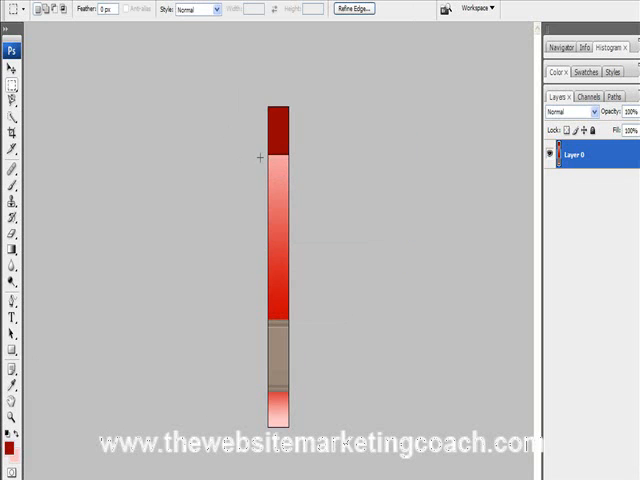
left_click_drag(270, 156, 296, 180)
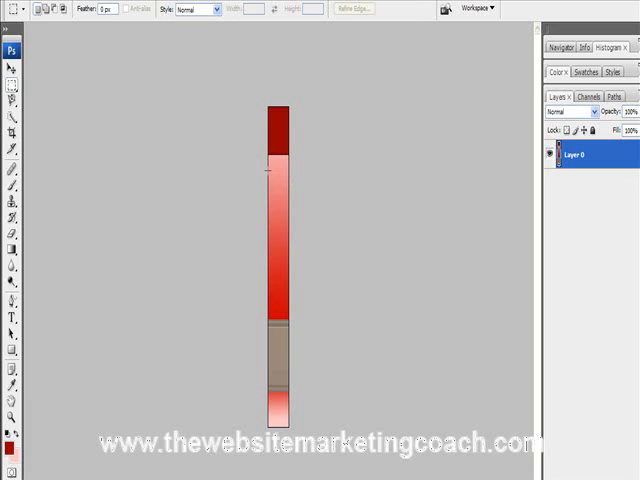
left_click_drag(270, 156, 288, 180)
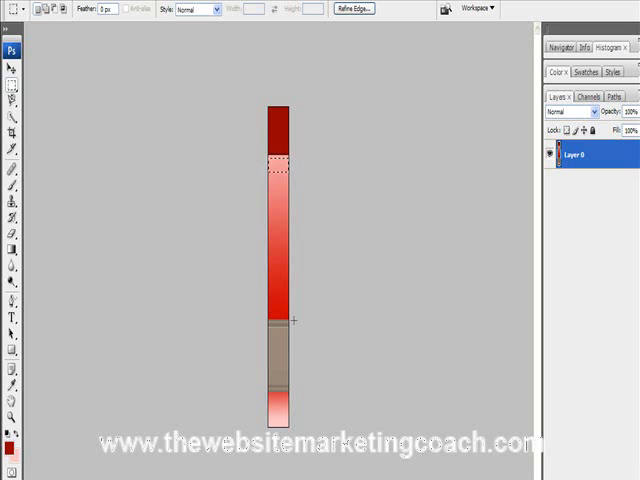
left_click_drag(280, 160, 296, 324)
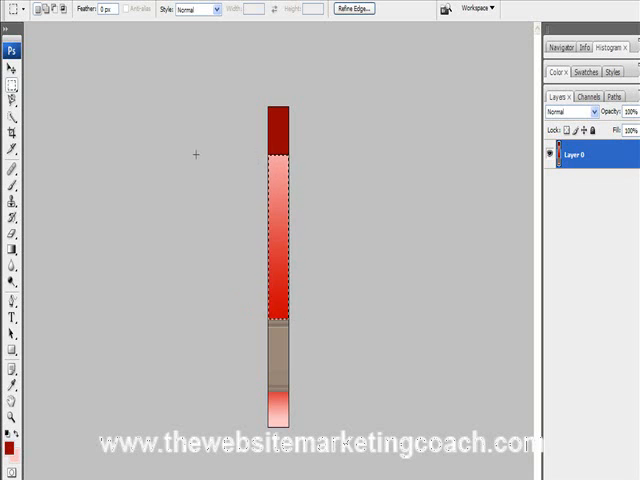
mouse_move(242, 264)
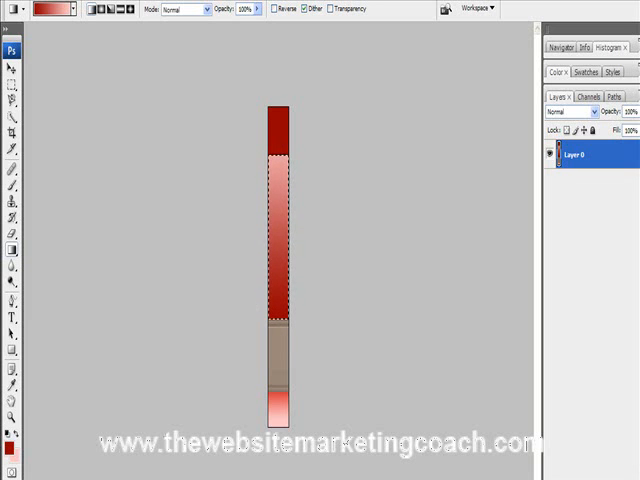
mouse_move(260, 390)
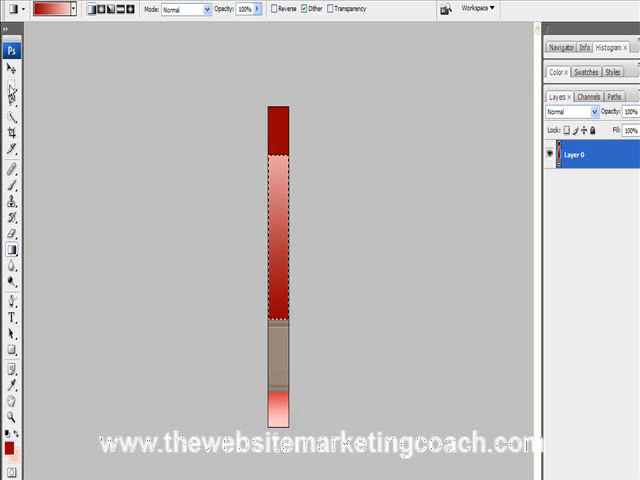
Switch to the browser showing the live All About Website Marketing site
left_click(8, 72)
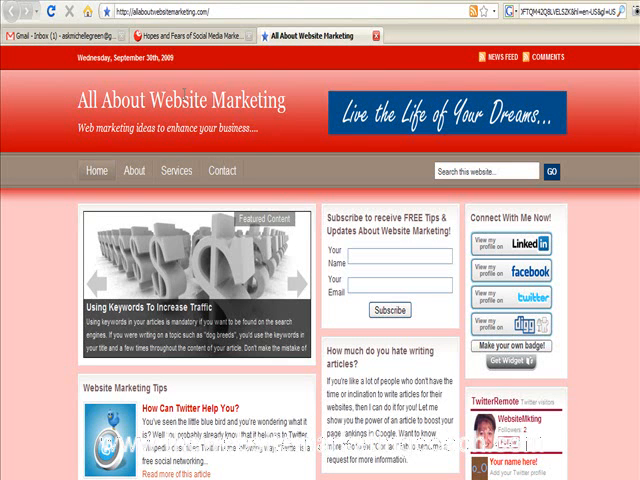
mouse_move(32, 204)
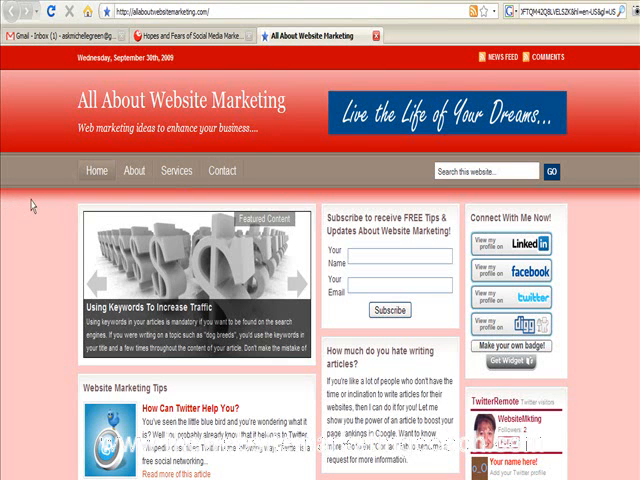
mouse_move(56, 300)
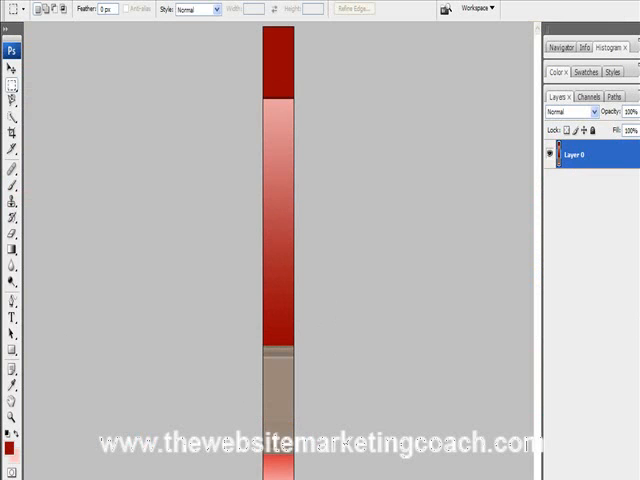
mouse_move(216, 380)
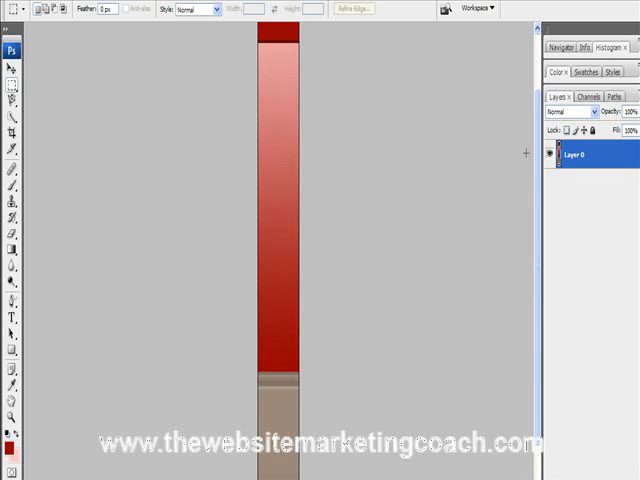
Apply a light pink-to-red gradient to the bottom strip, then return to the Move tool
scroll("down", 3)
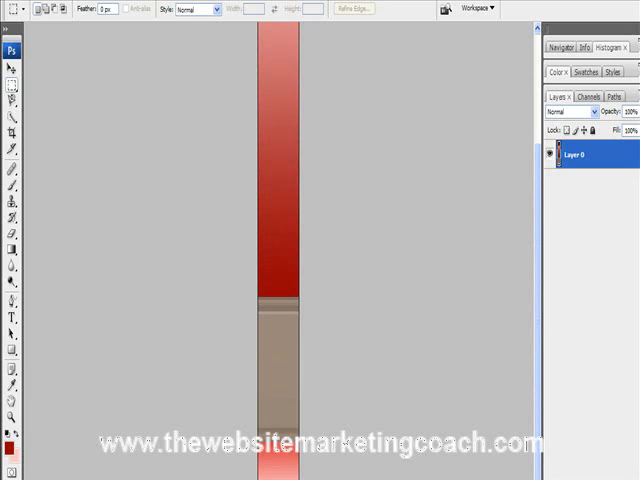
mouse_move(504, 76)
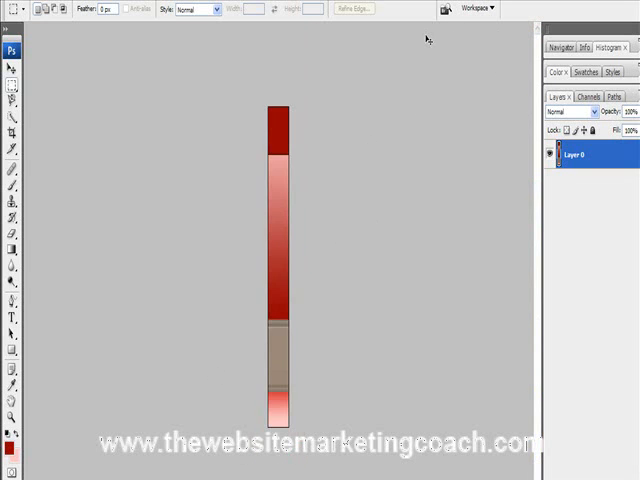
mouse_move(422, 78)
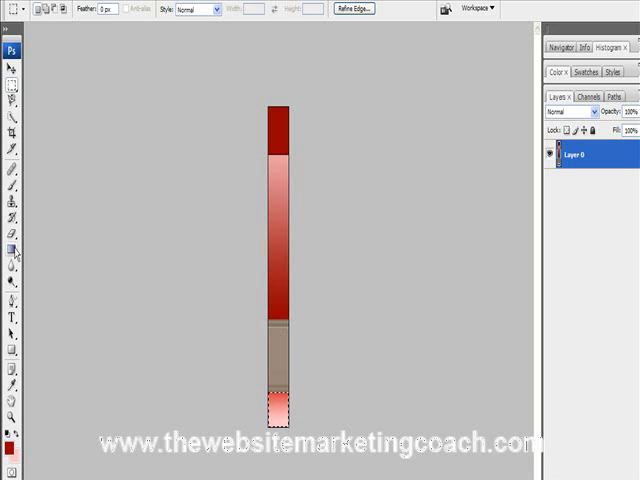
left_click(14, 252)
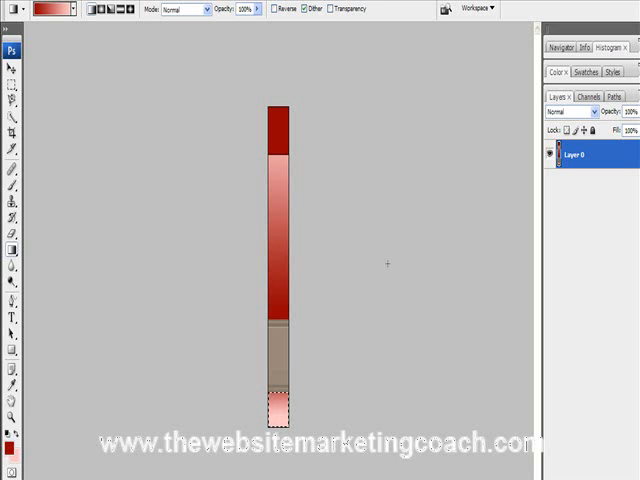
mouse_move(16, 64)
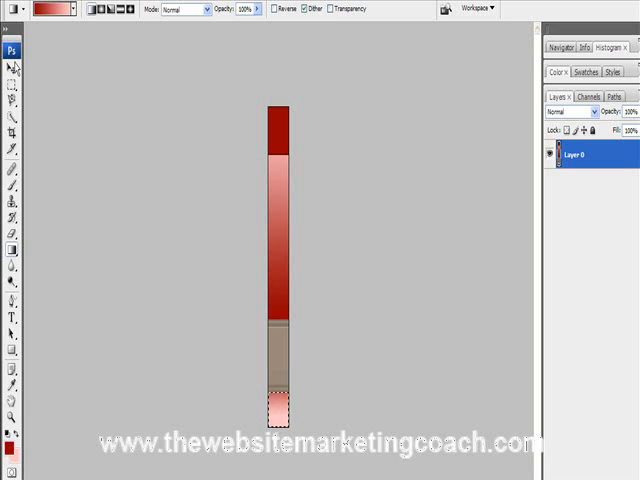
left_click(12, 68)
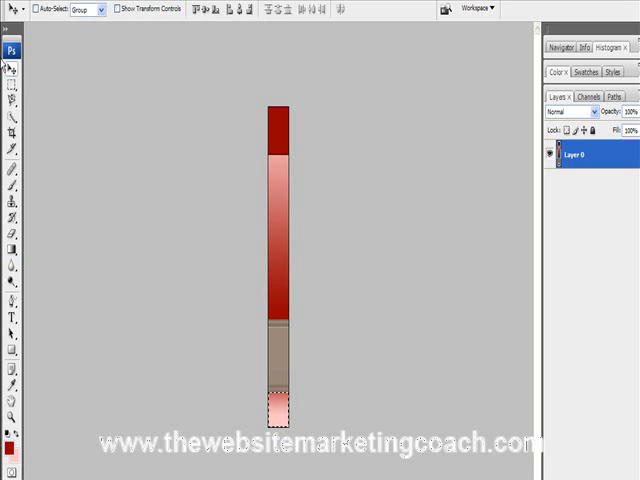
left_click(12, 72)
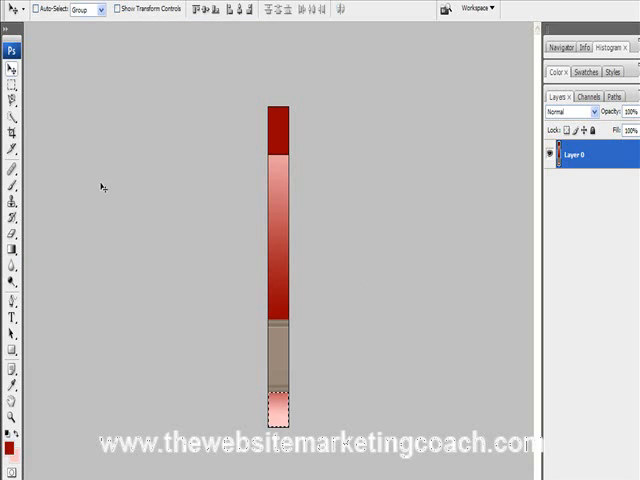
mouse_move(96, 168)
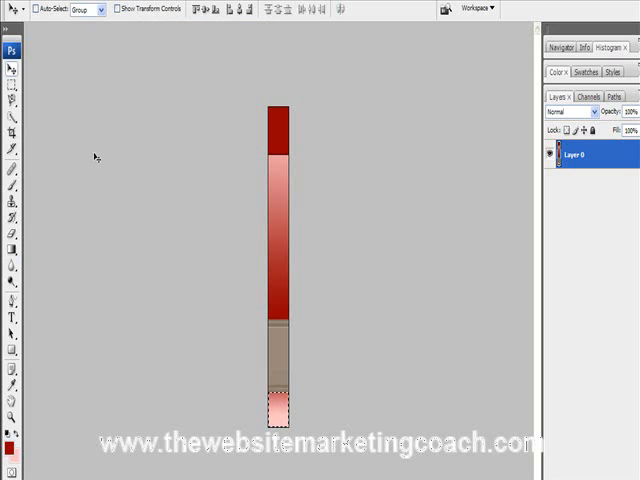
mouse_move(248, 162)
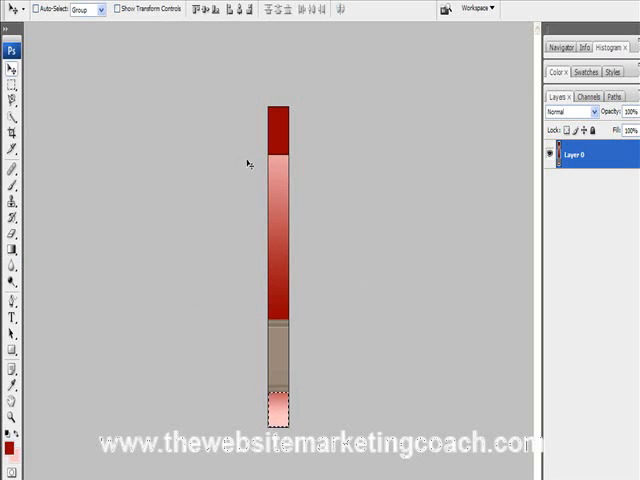
Marquee-select the middle gradient section and copy it to the clipboard
left_click(8, 84)
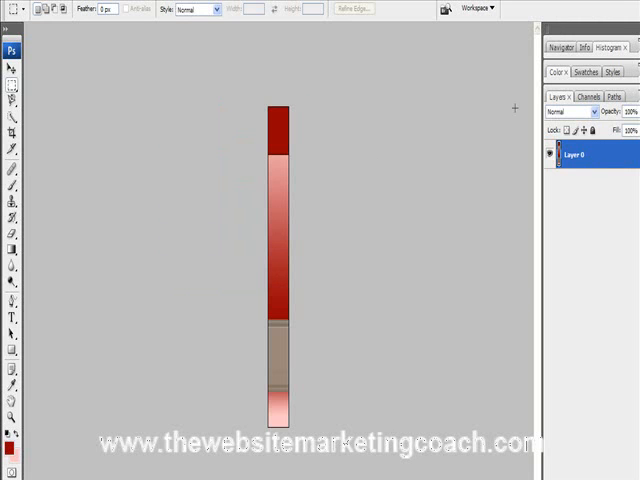
mouse_move(280, 220)
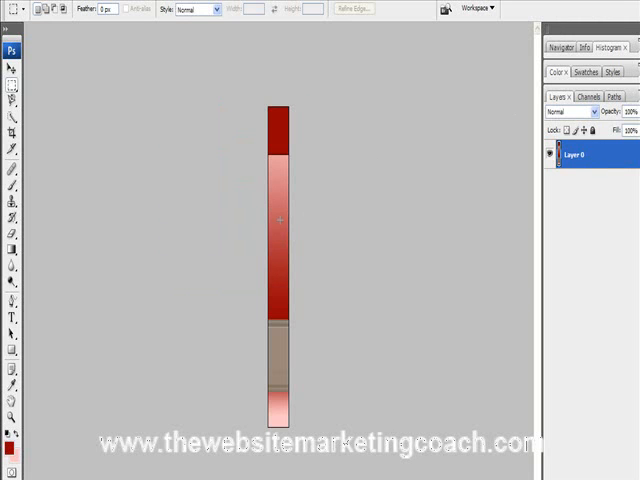
mouse_move(110, 156)
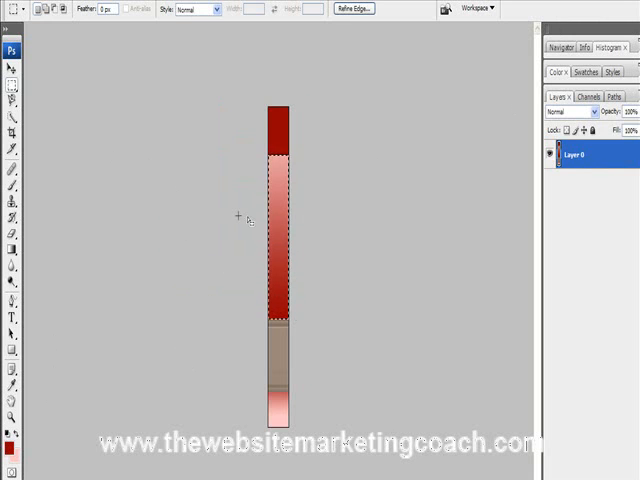
key("Delete")
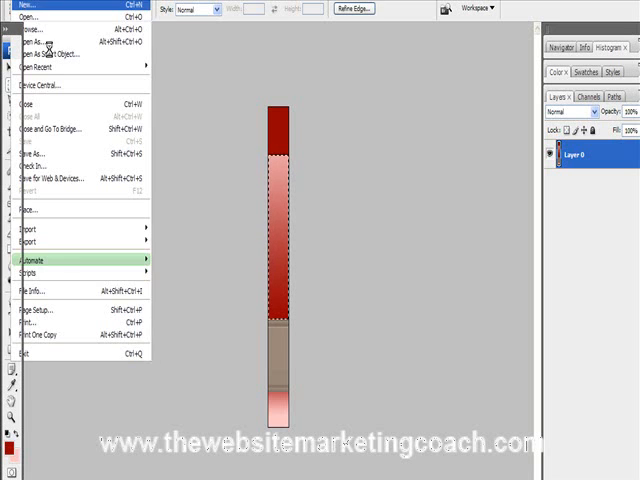
Start a new clipboard-sized document, retrying the New dialog
left_click(18, 6)
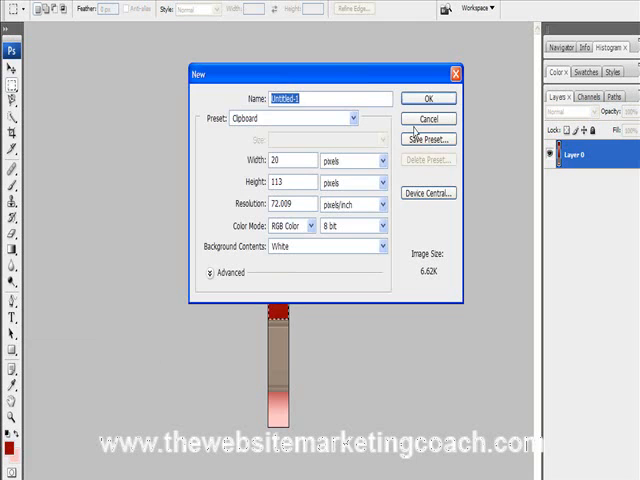
left_click(428, 98)
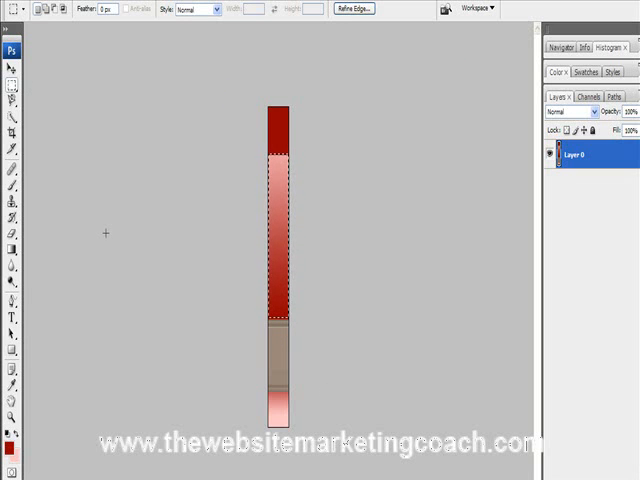
left_click(10, 8)
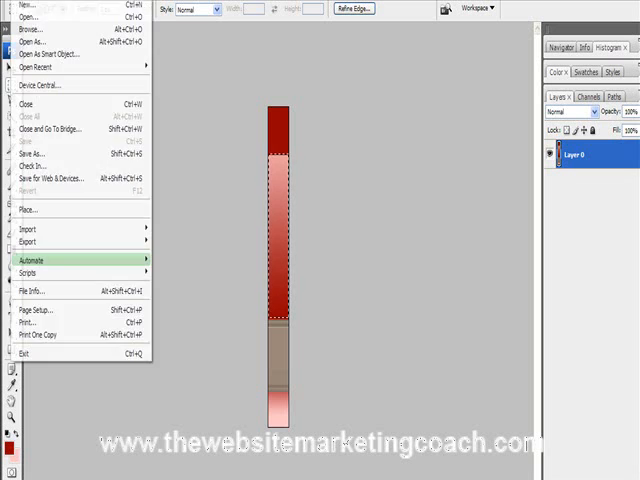
left_click(22, 16)
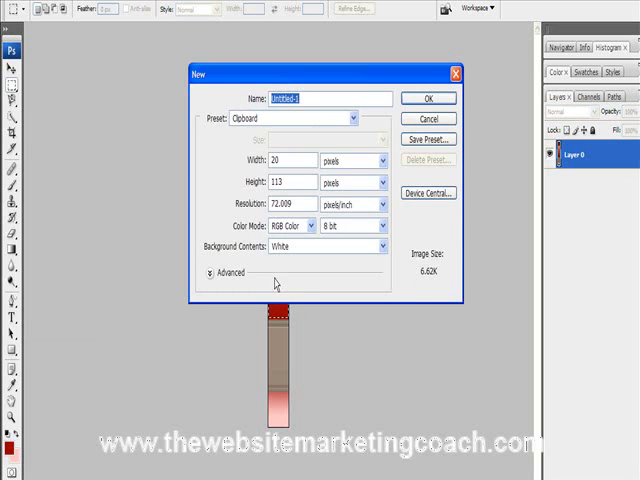
left_click(428, 98)
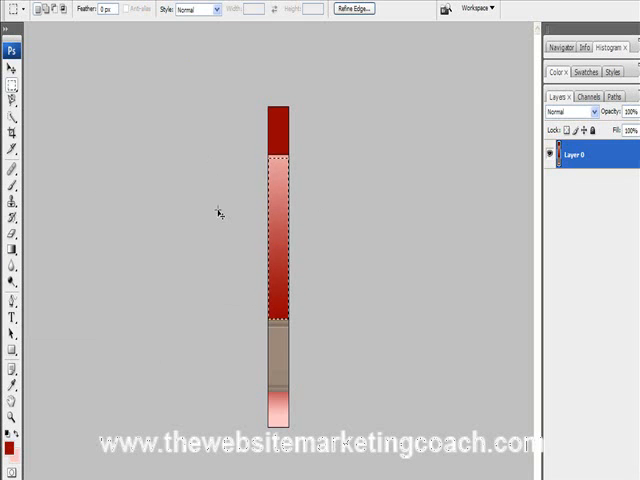
Create the new 20×111 document and paste the copied gradient strip into it
left_click(30, 4)
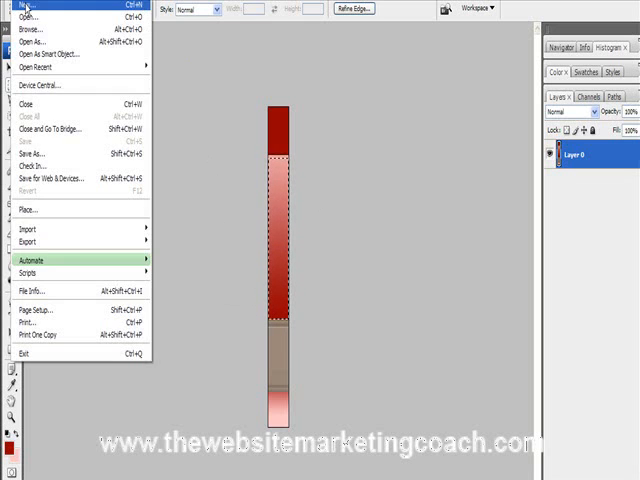
left_click(22, 8)
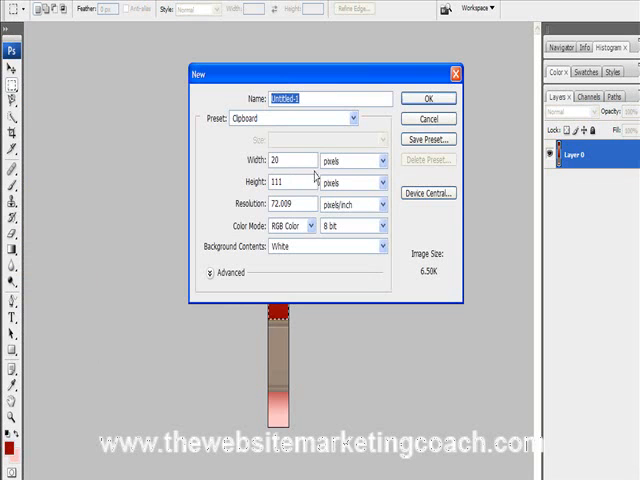
left_click(428, 98)
type("112")
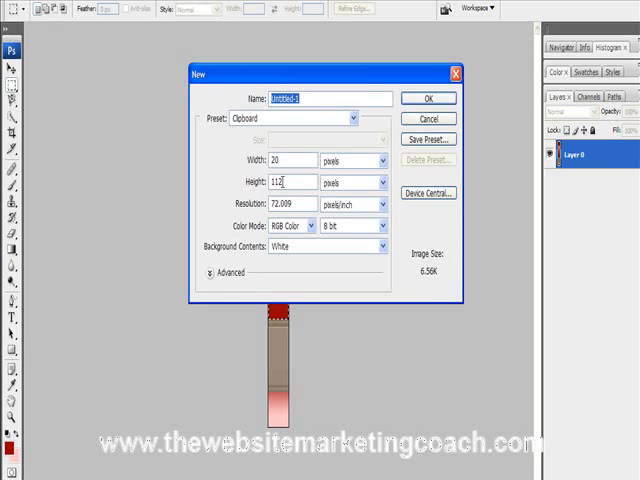
left_click(428, 98)
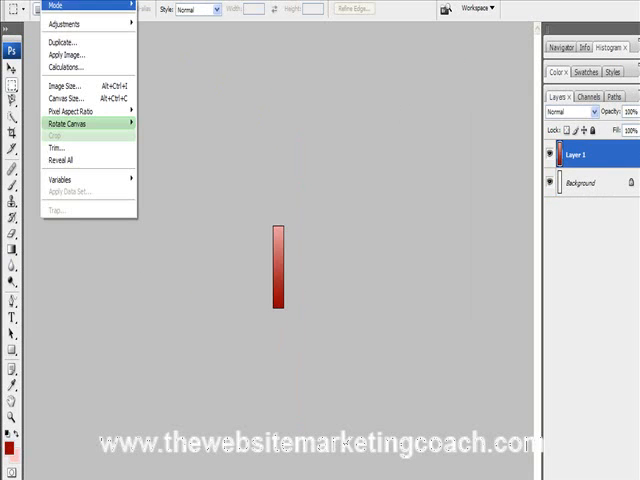
Rotate the strip canvas 90° and resize it to 960 pixels wide
left_click(58, 84)
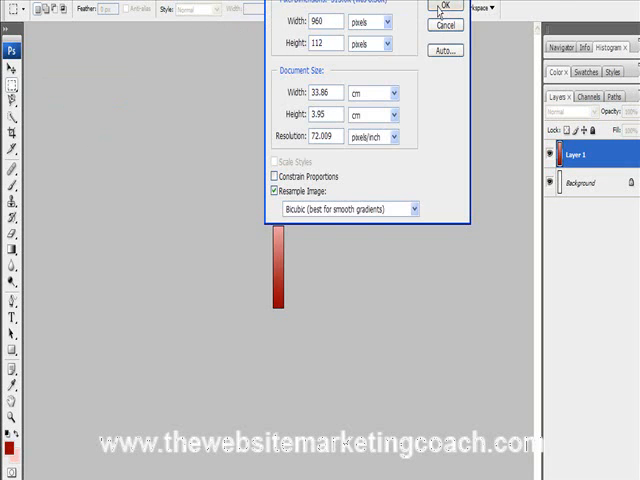
left_click(432, 8)
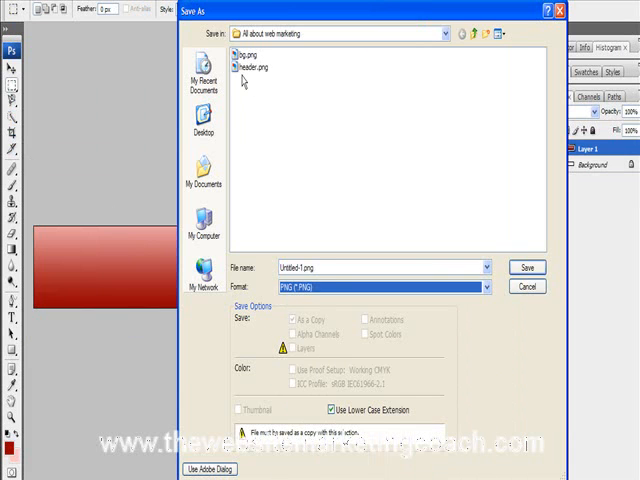
Save the banner as header.png, replacing the existing file, with default PNG options
left_click(528, 268)
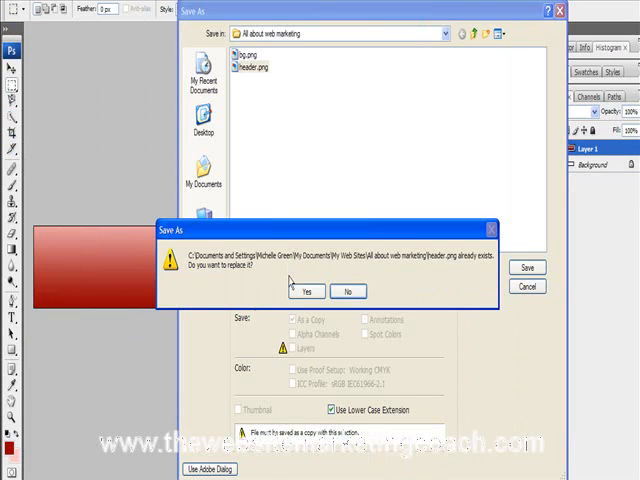
left_click(304, 292)
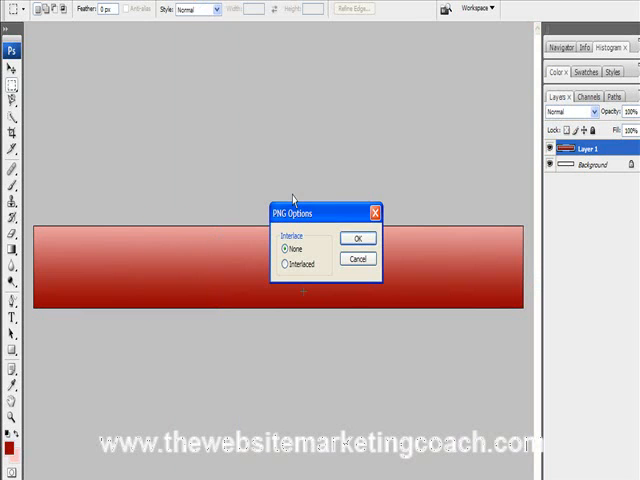
left_click(356, 238)
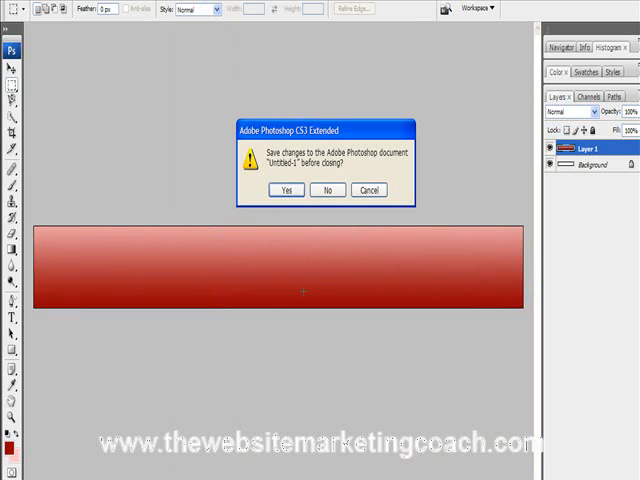
Close the banner document without saving changes
left_click(288, 190)
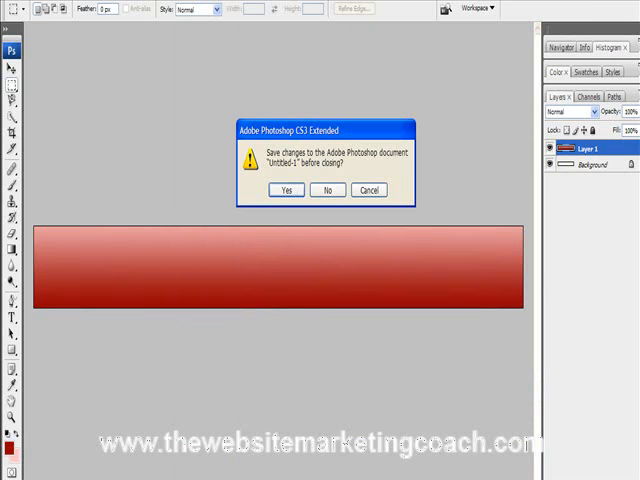
left_click(328, 190)
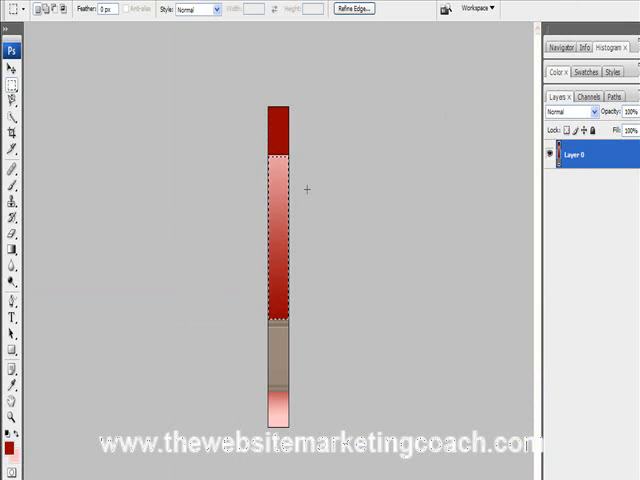
mouse_move(428, 104)
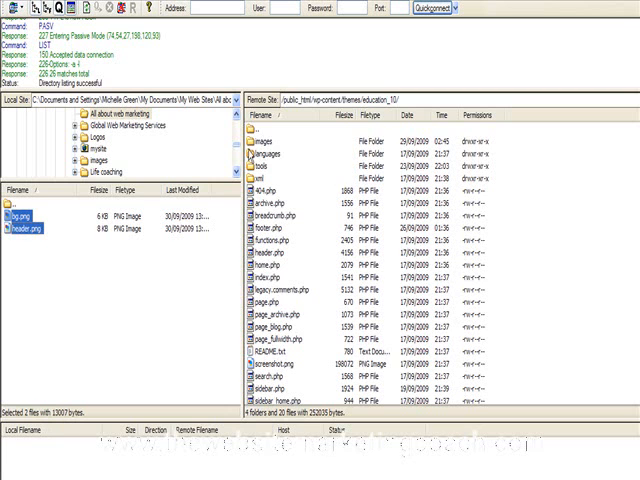
Upload bg.png and header.png into the remote images folder with Overwrite, then reload the site
left_click(264, 144)
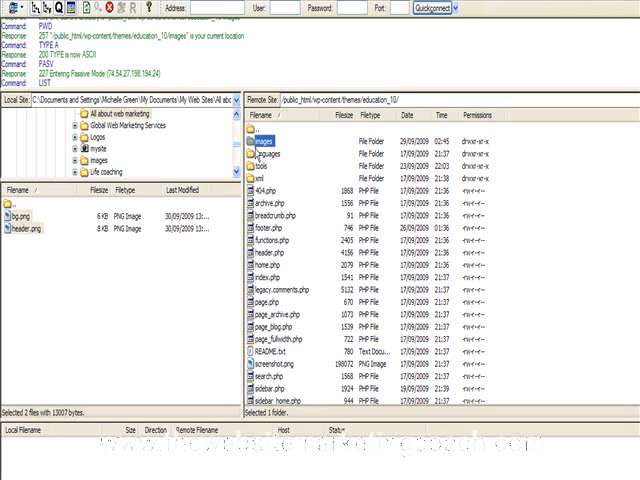
double_click(270, 138)
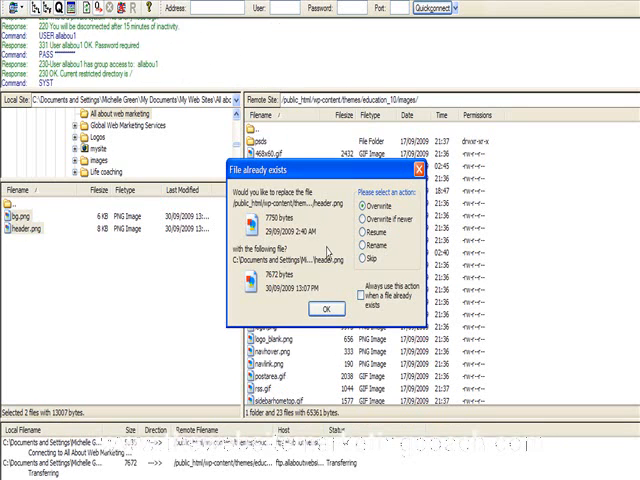
left_click(324, 308)
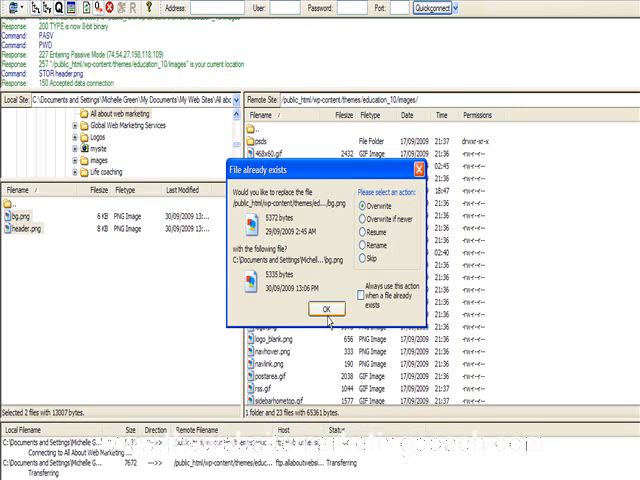
left_click(326, 308)
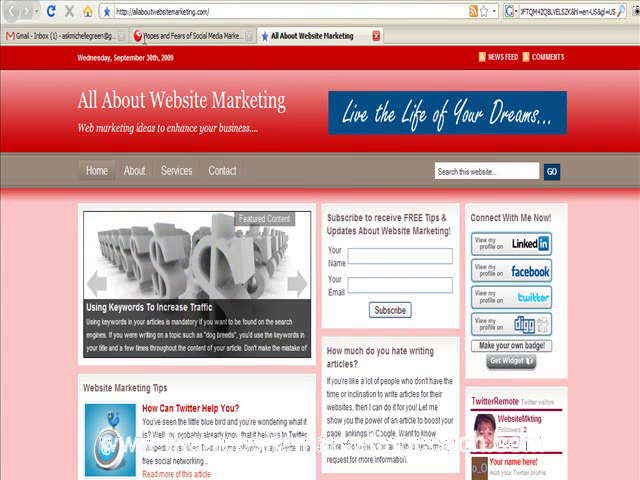
left_click(96, 170)
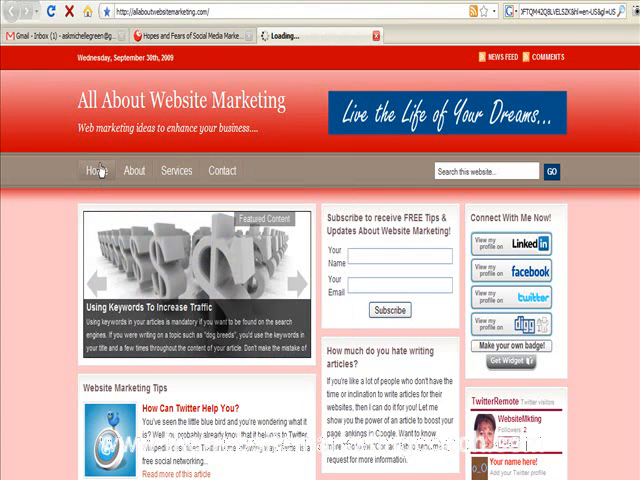